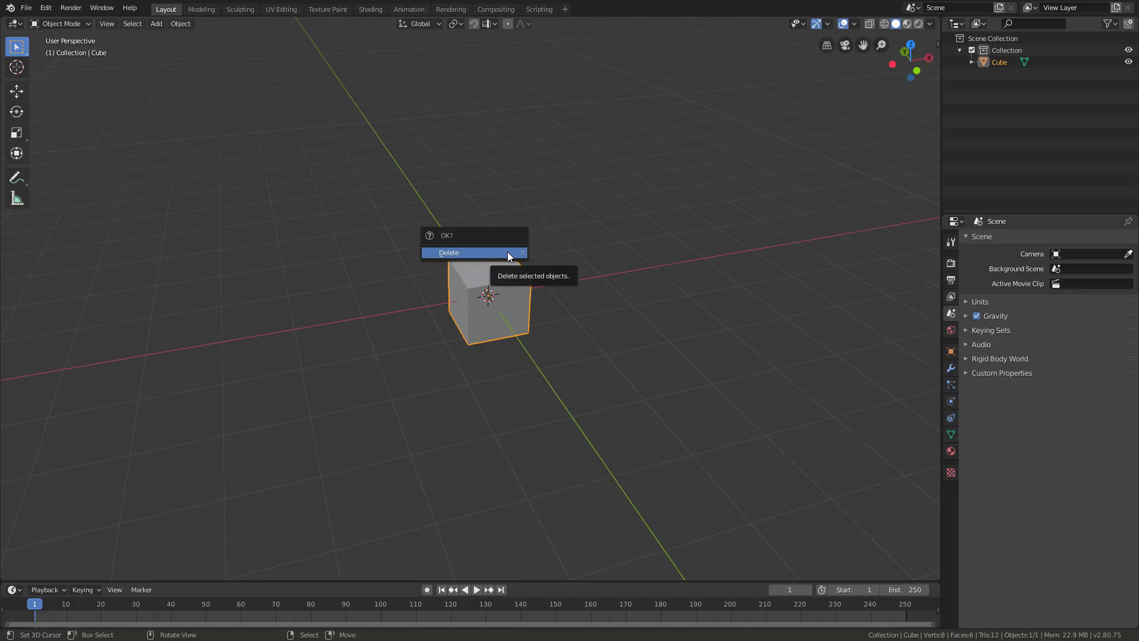
# - Delete the default cube and add a plane mesh at the scene centre
pyautogui.click(449, 252)
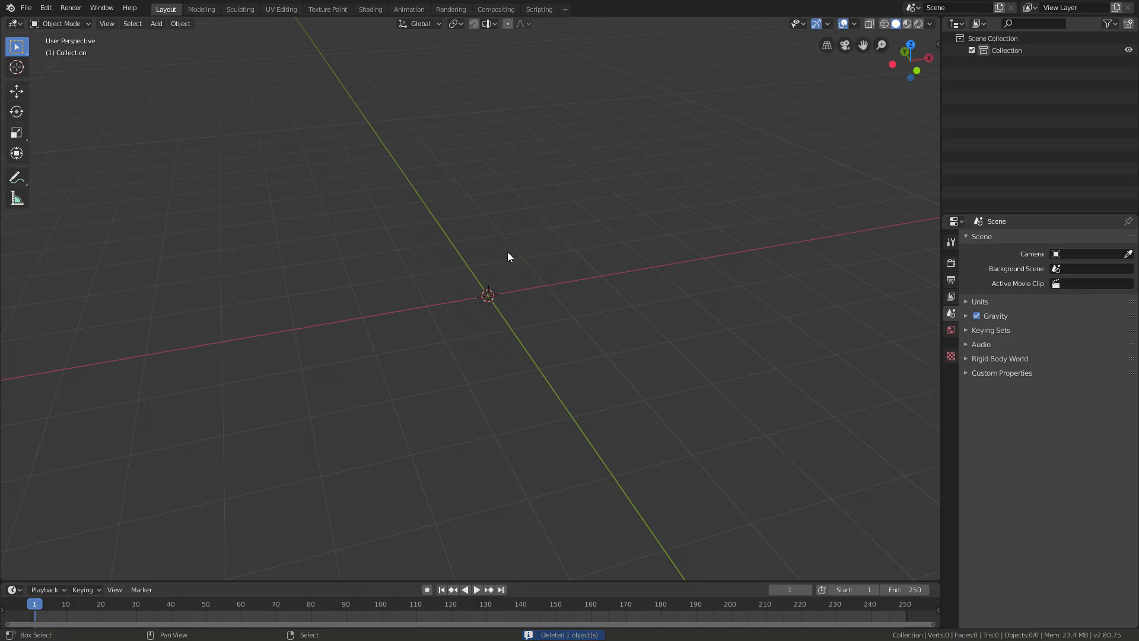
pyautogui.click(155, 23)
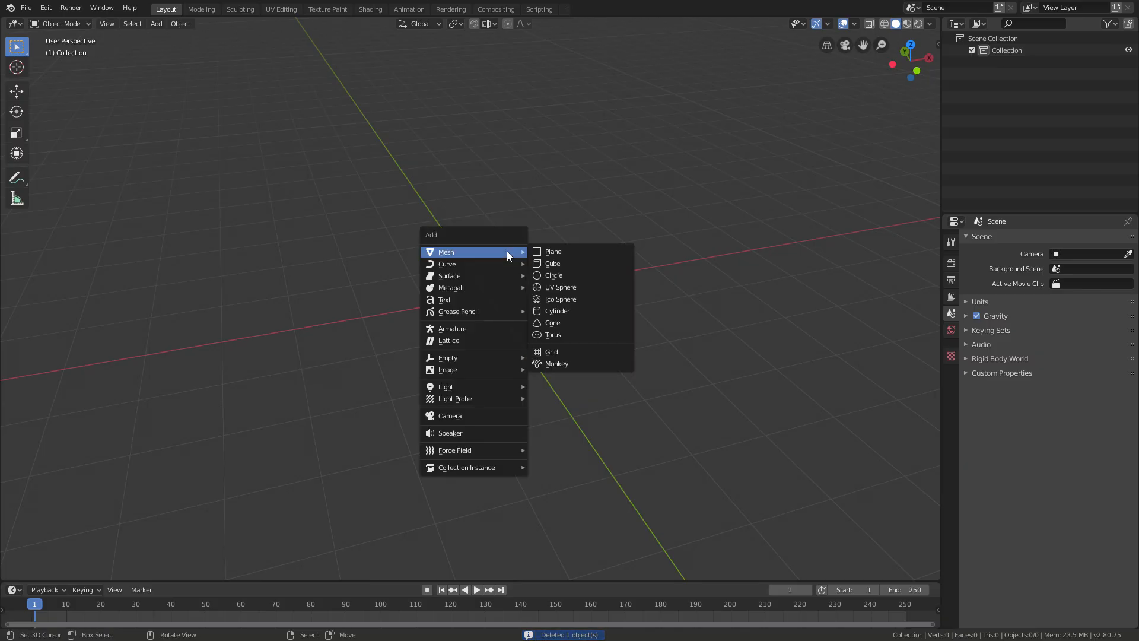
pyautogui.moveTo(553, 251)
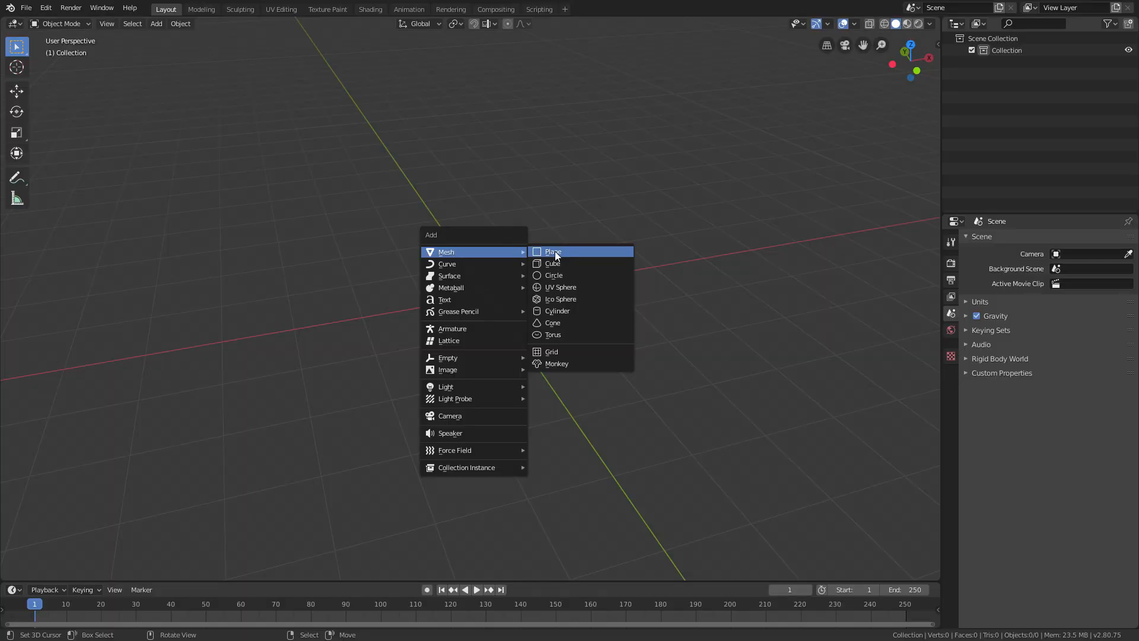
pyautogui.click(553, 252)
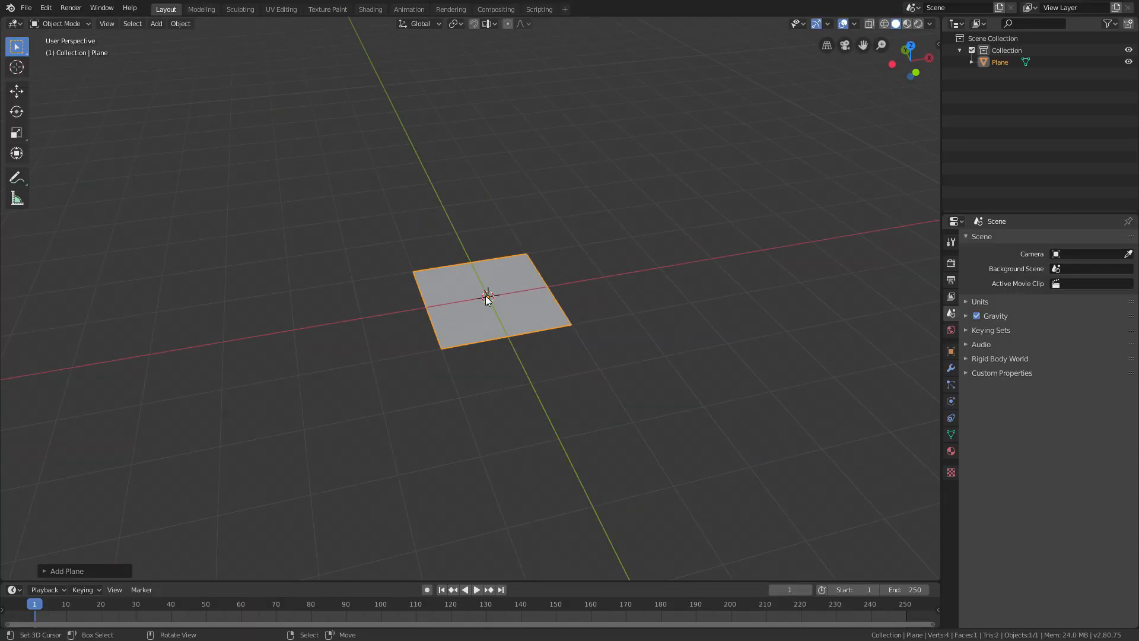
pyautogui.moveTo(348, 289)
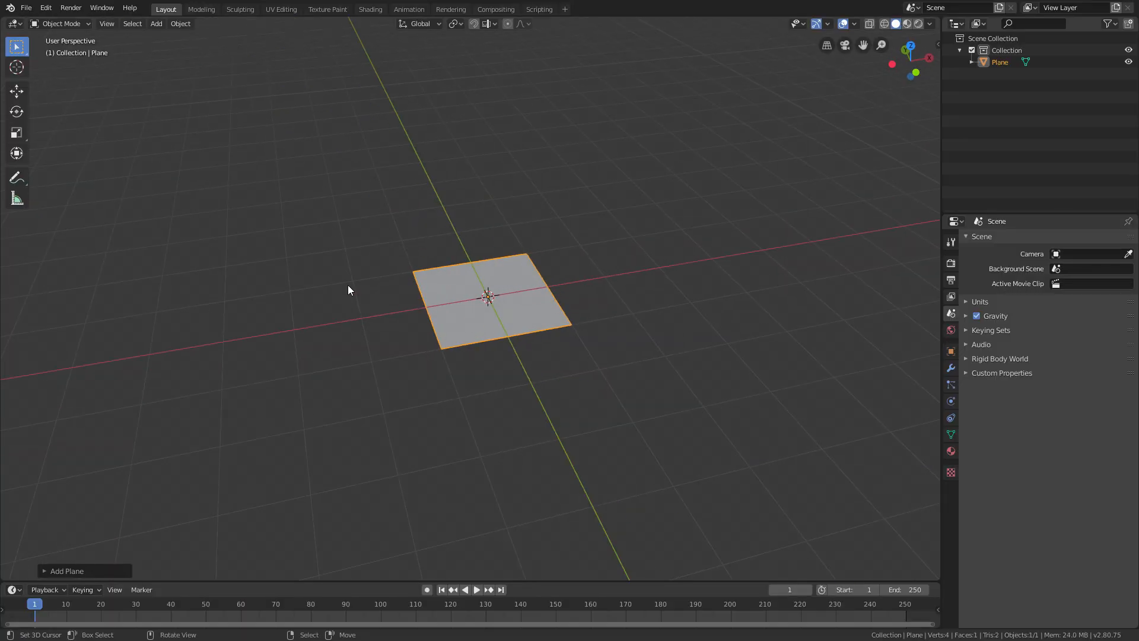
pyautogui.moveTo(387, 288)
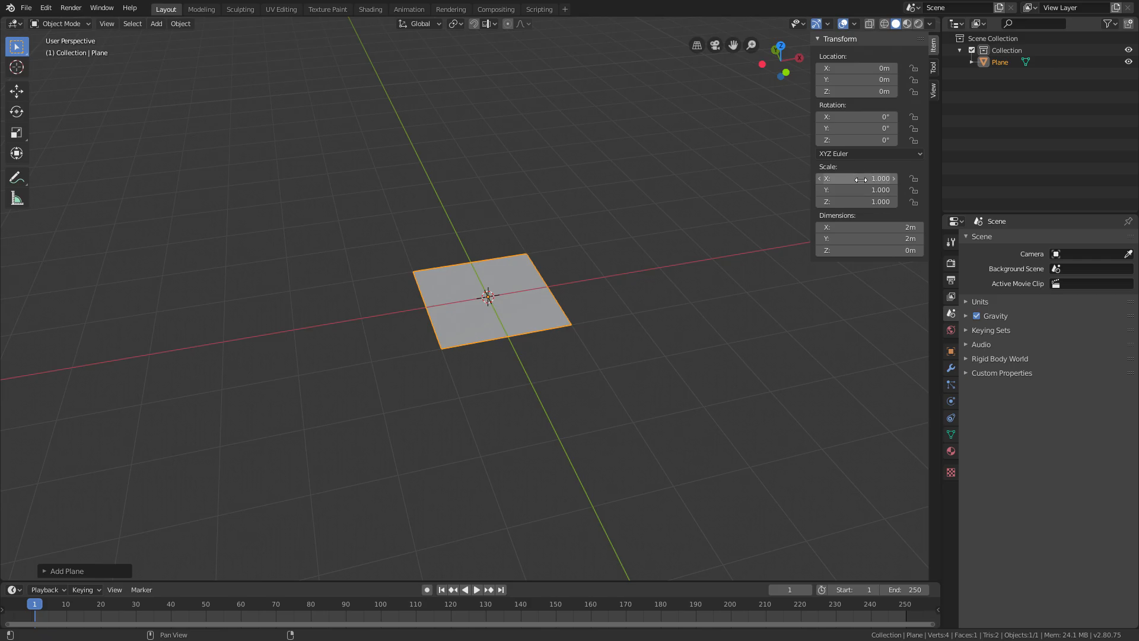
pyautogui.moveTo(857, 190)
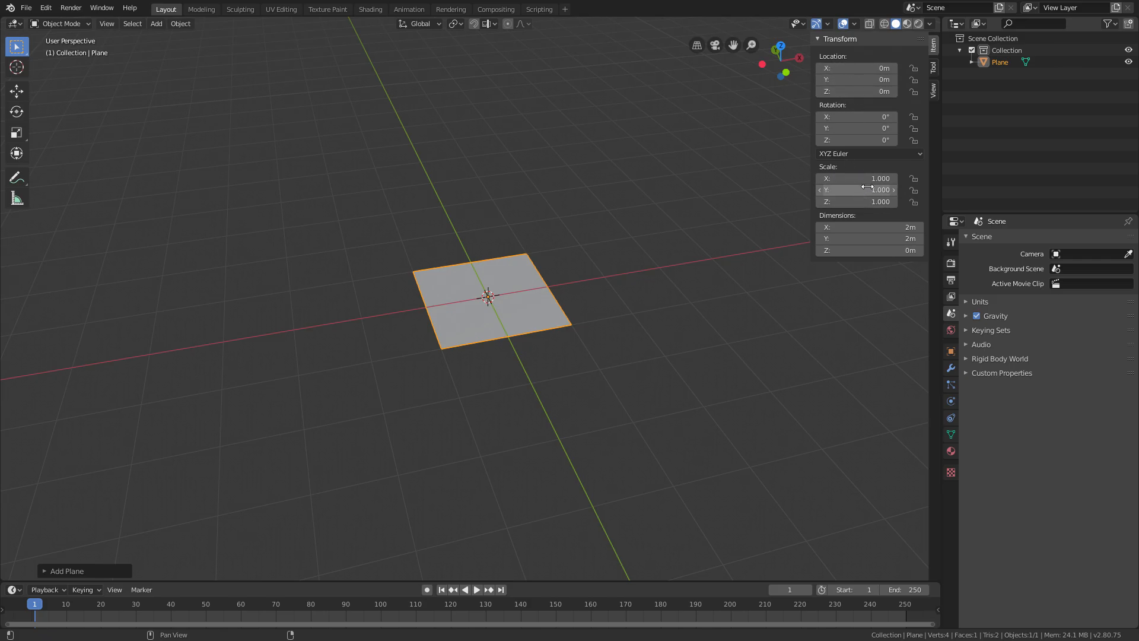
# - Toggle the N sidebar to show the plane's transform dimensions while scaling it to 20m
pyautogui.press('N')
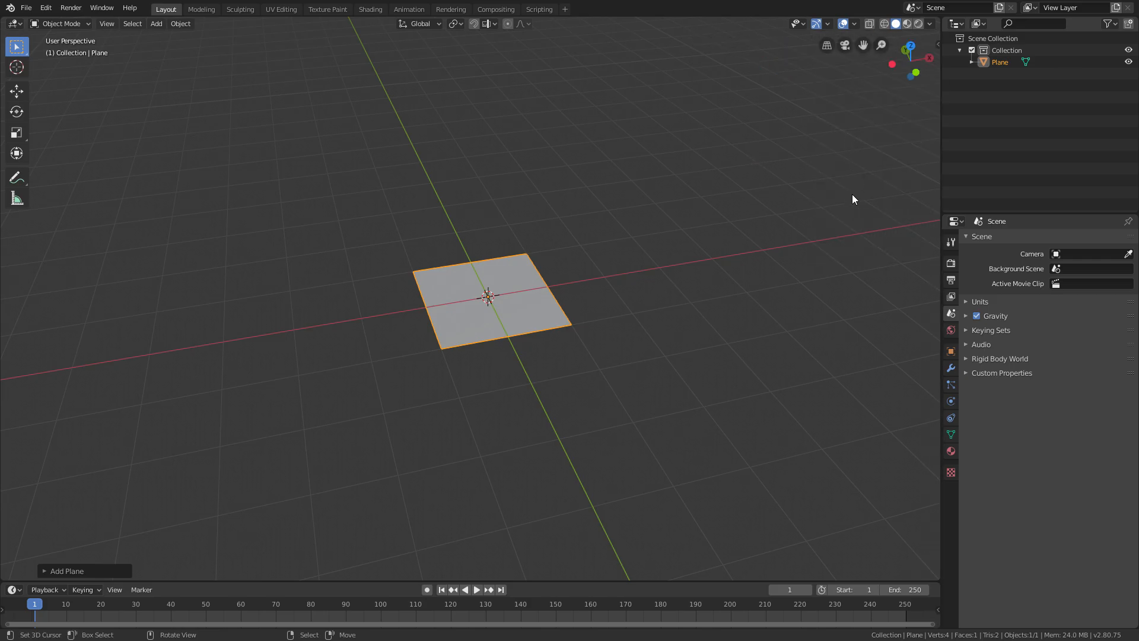
pyautogui.press('n')
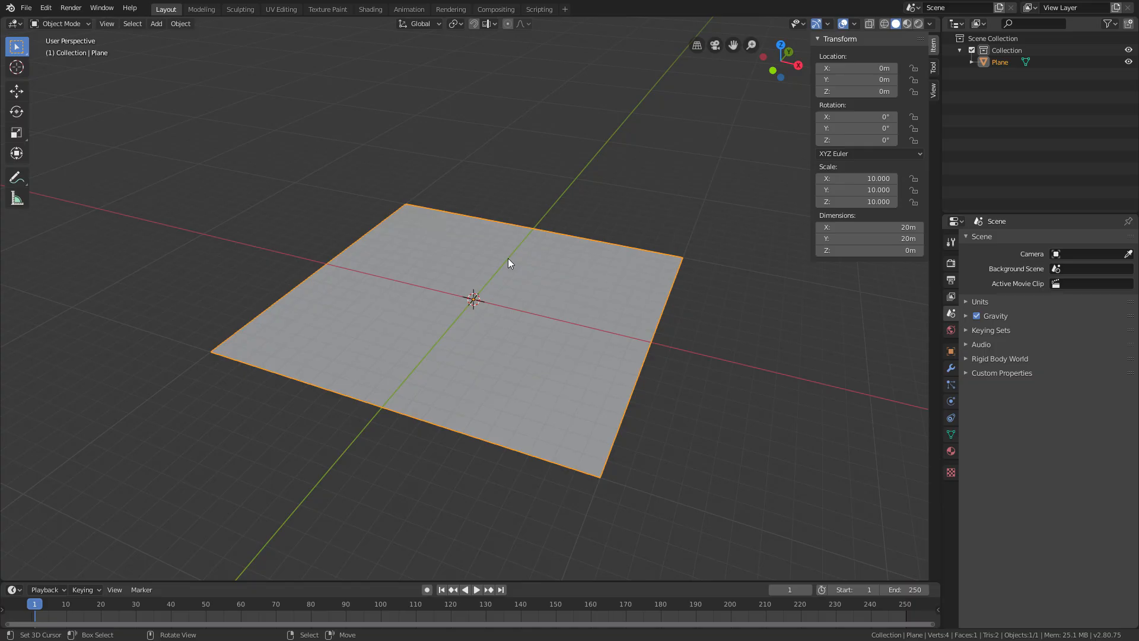
pyautogui.moveTo(307, 345)
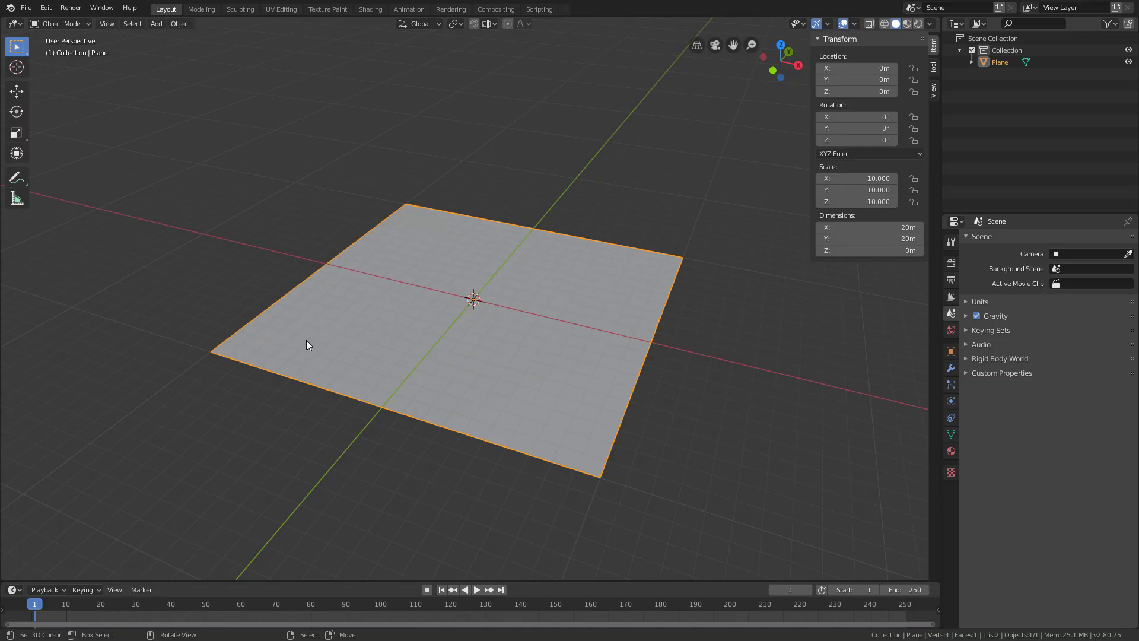
pyautogui.moveTo(337, 129)
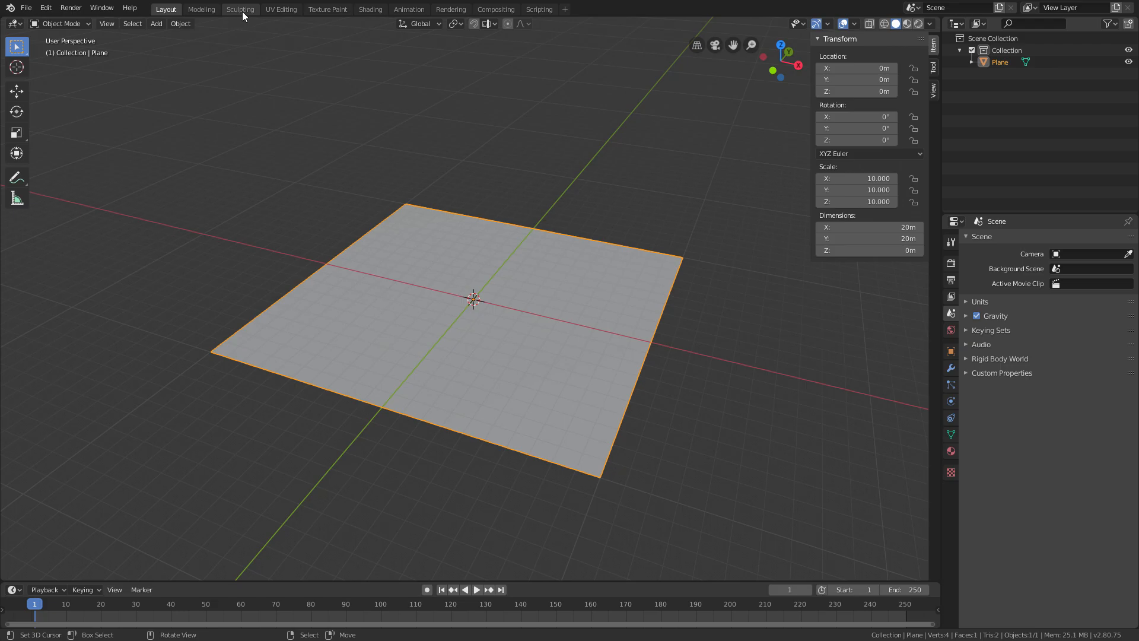
pyautogui.click(239, 9)
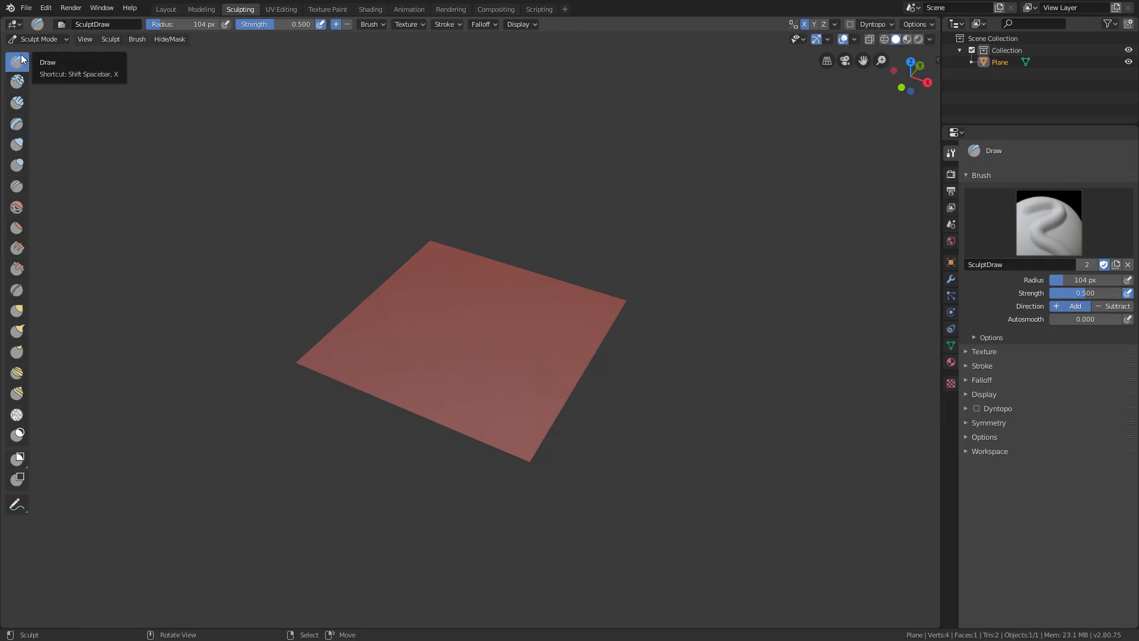
pyautogui.moveTo(407, 331)
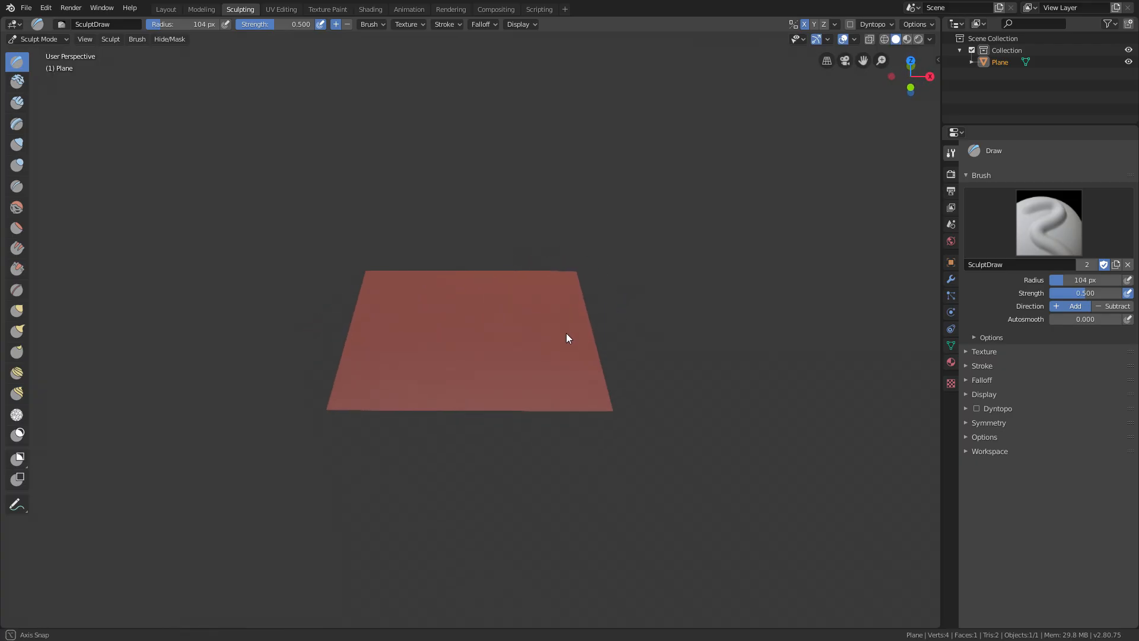
pyautogui.click(165, 9)
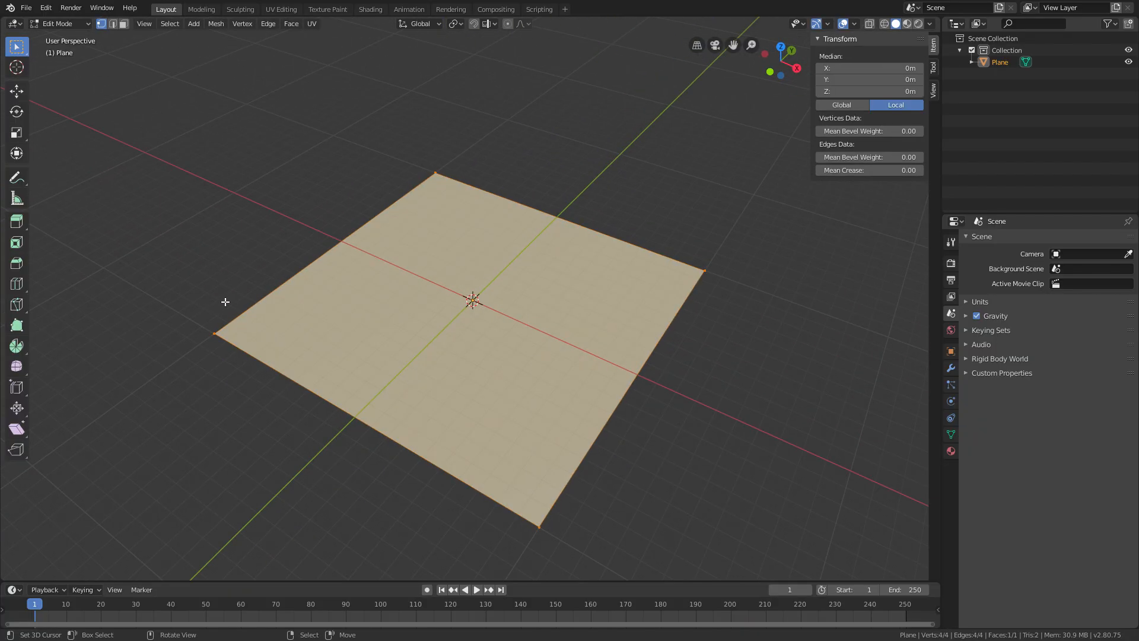
pyautogui.click(240, 9)
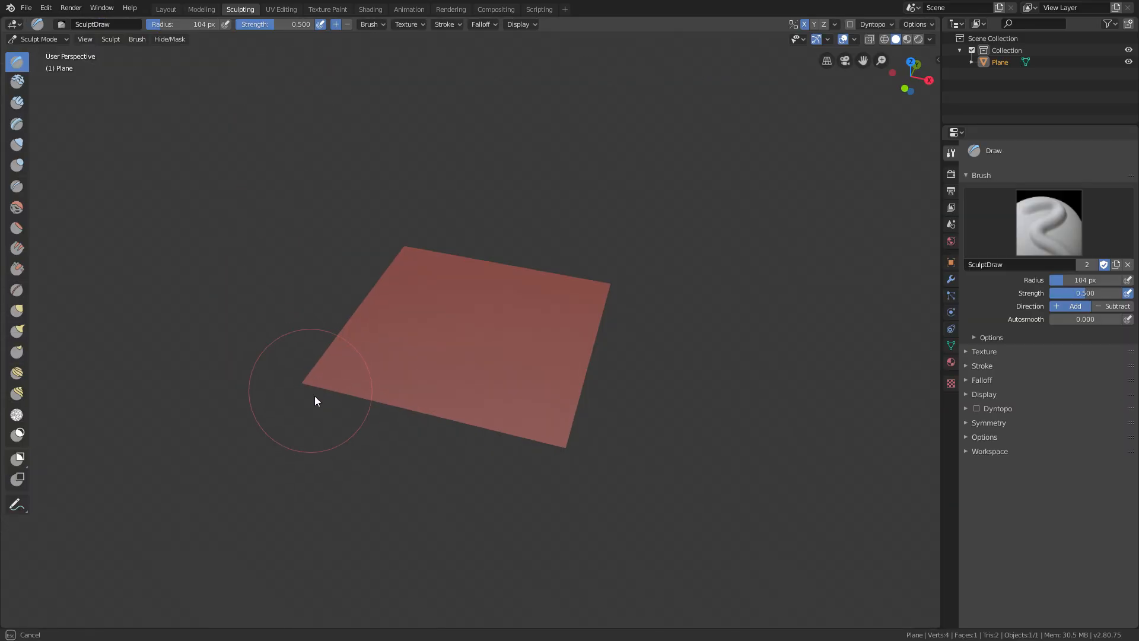
pyautogui.moveTo(566, 449)
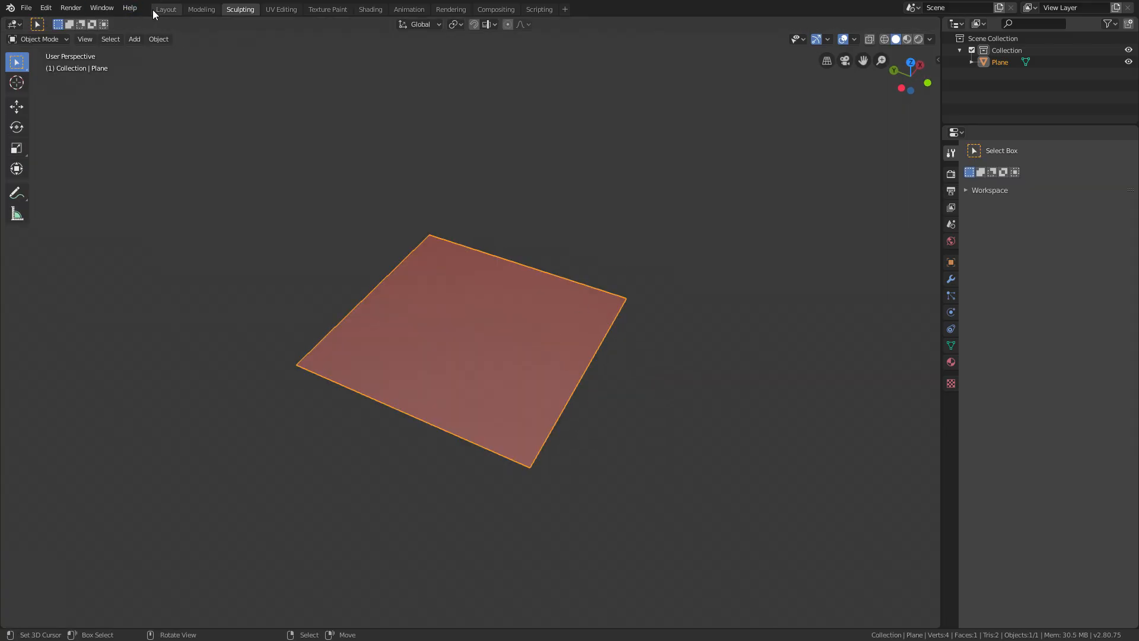
pyautogui.click(165, 8)
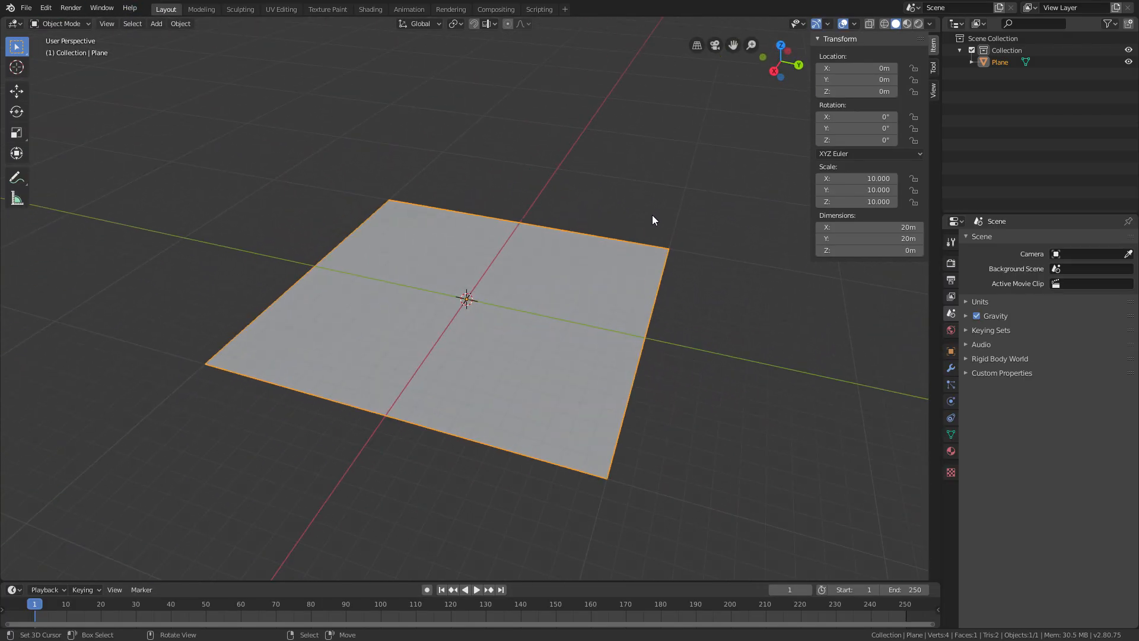
# - Add a Simple Subdivision Surface modifier with viewport levels raised to 4
pyautogui.click(986, 239)
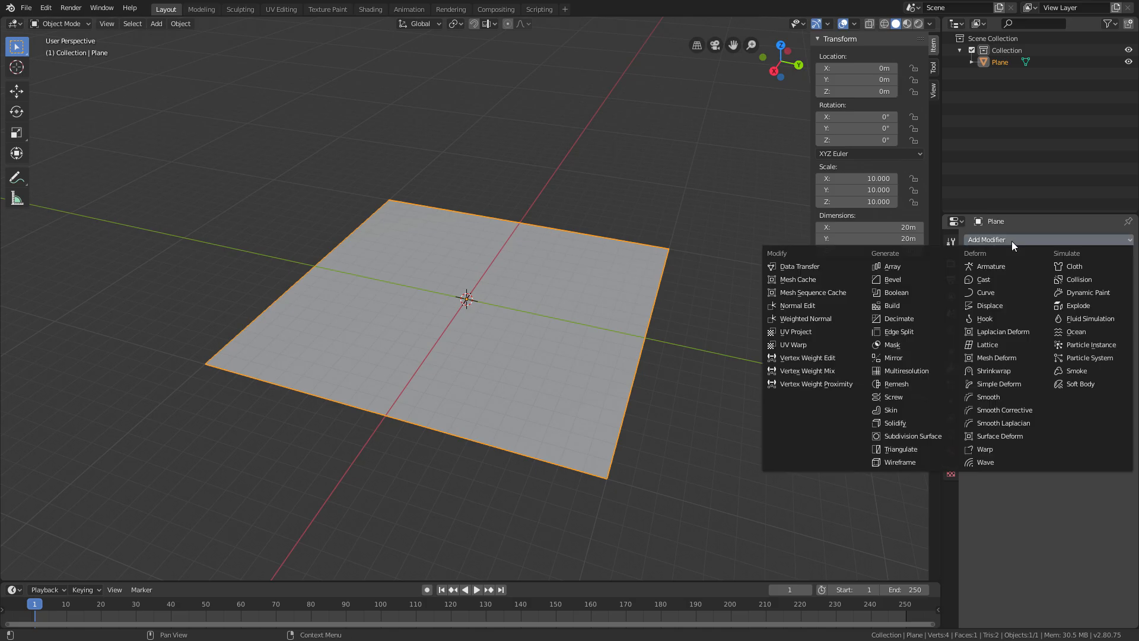
pyautogui.click(910, 435)
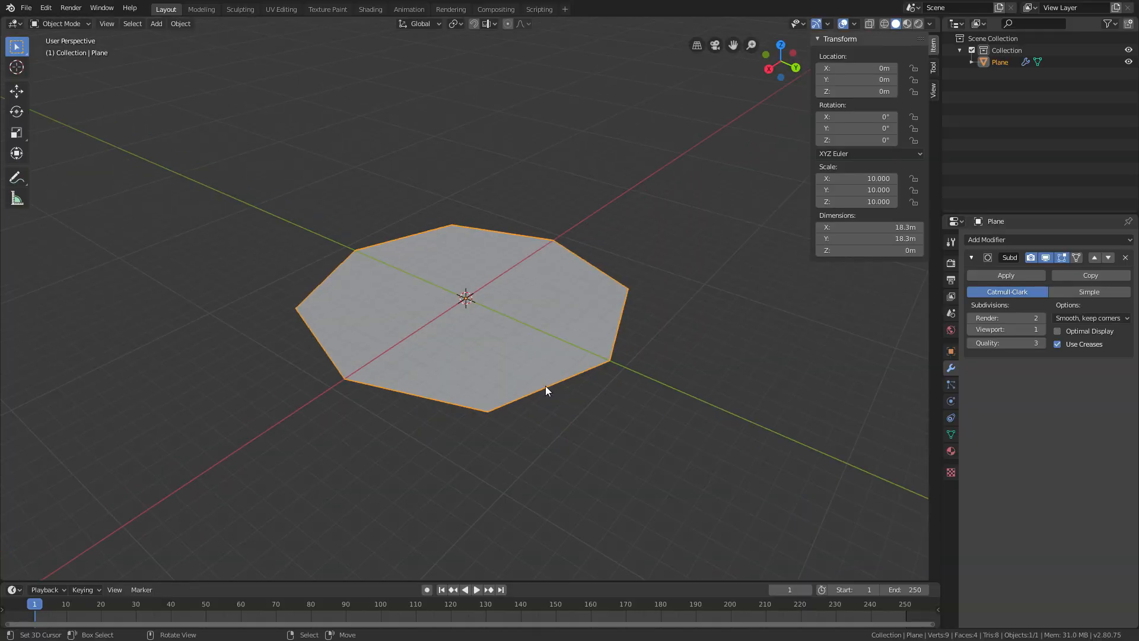
pyautogui.moveTo(506, 425)
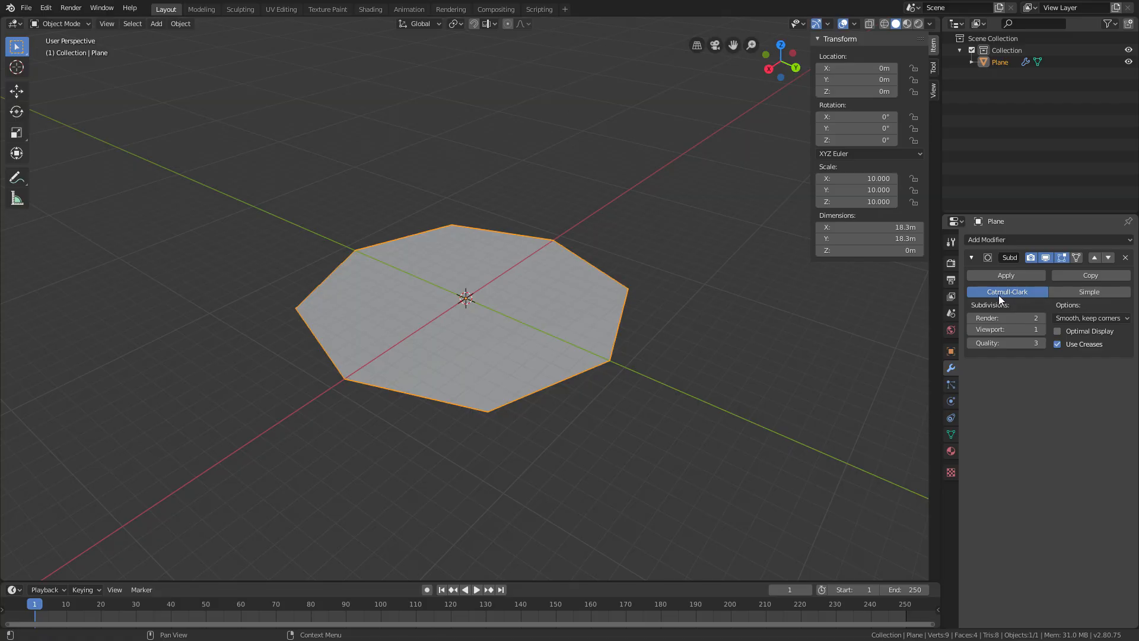
pyautogui.click(1088, 292)
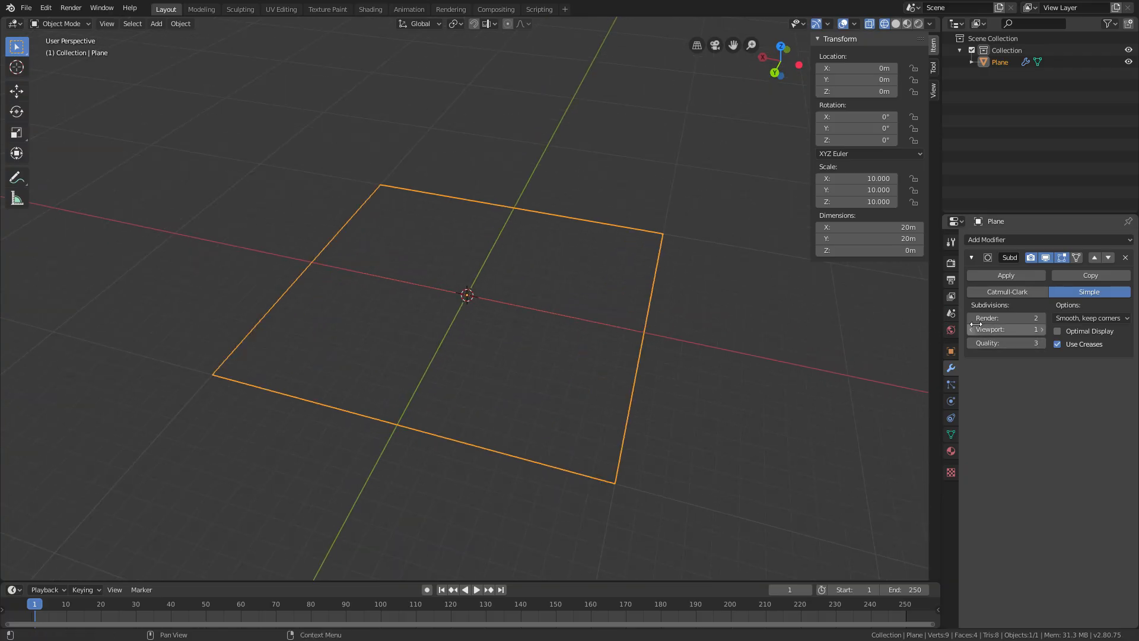
pyautogui.click(1041, 330)
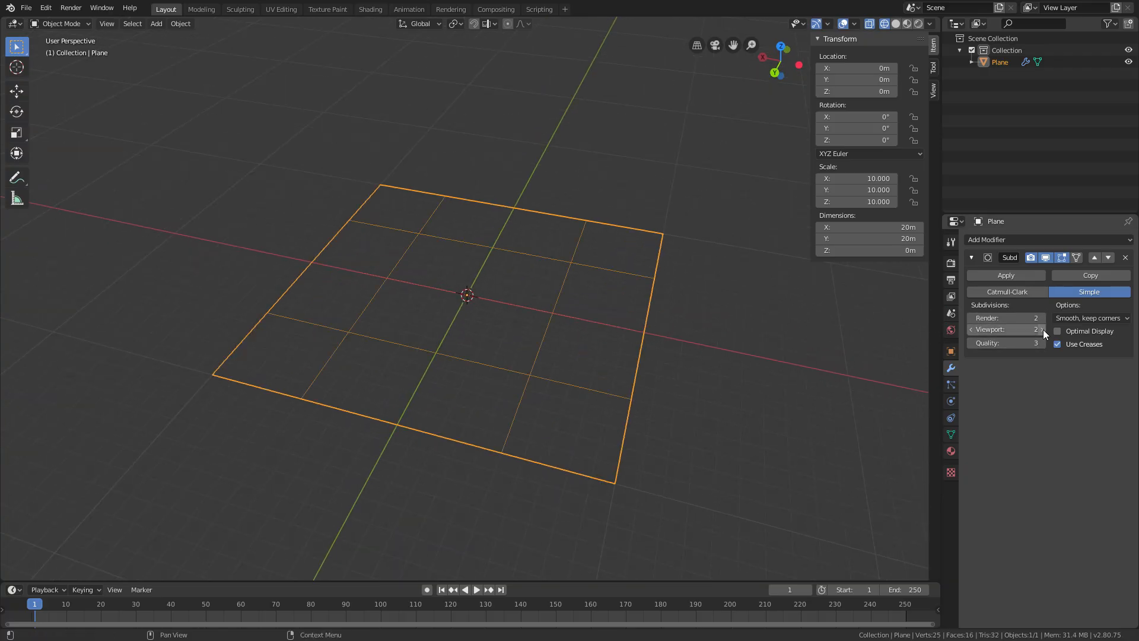
pyautogui.click(1042, 330)
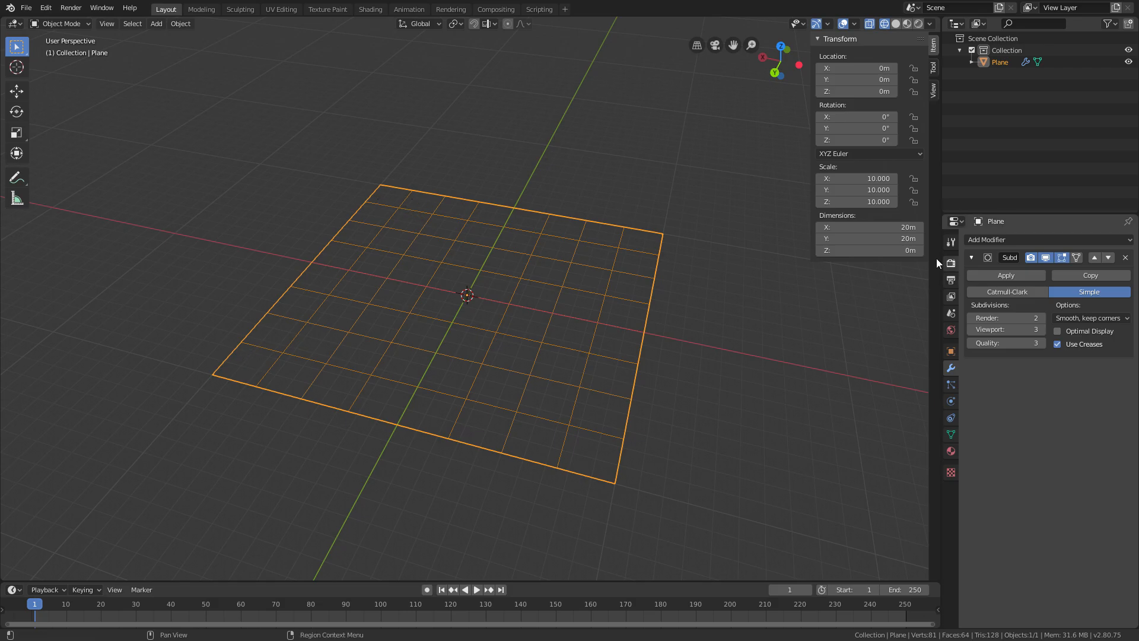
pyautogui.moveTo(405, 298)
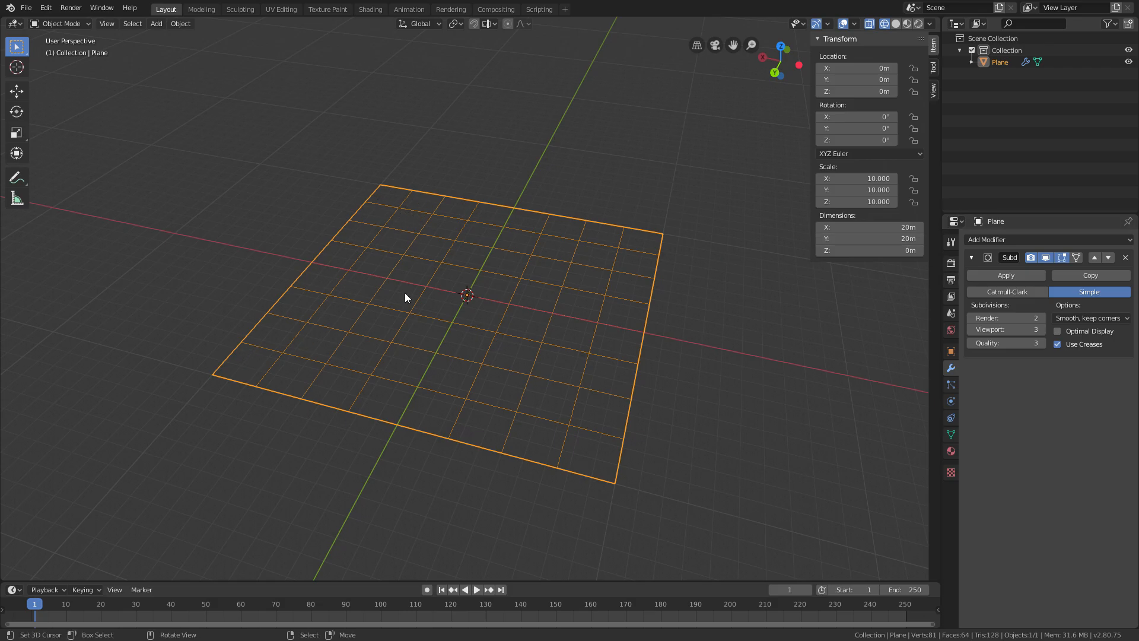
pyautogui.moveTo(1025, 329)
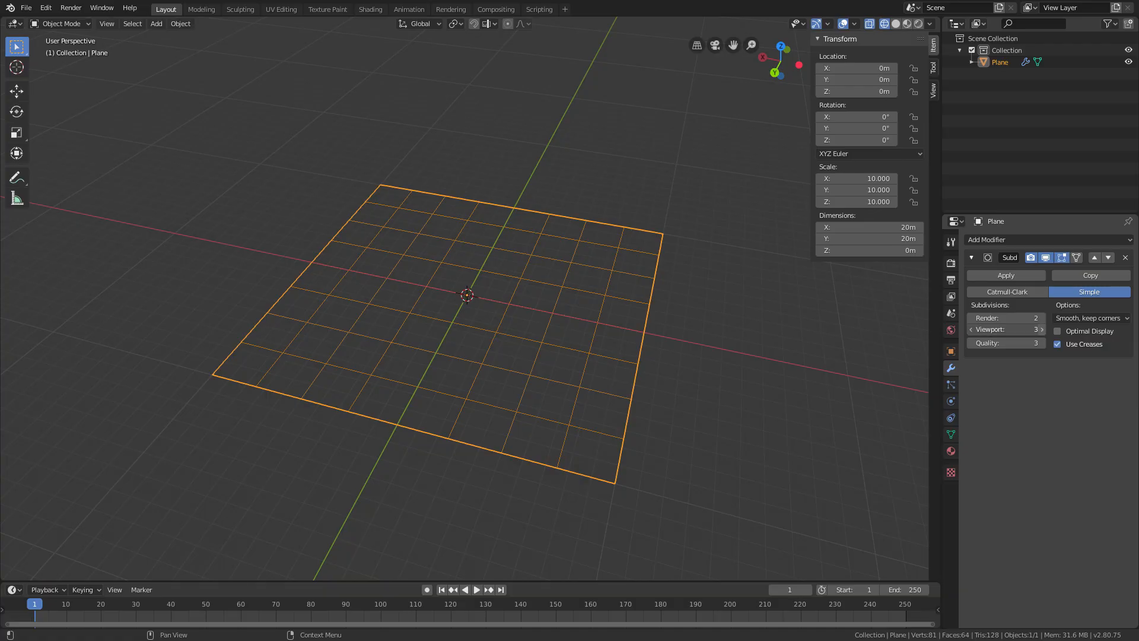
pyautogui.click(1041, 330)
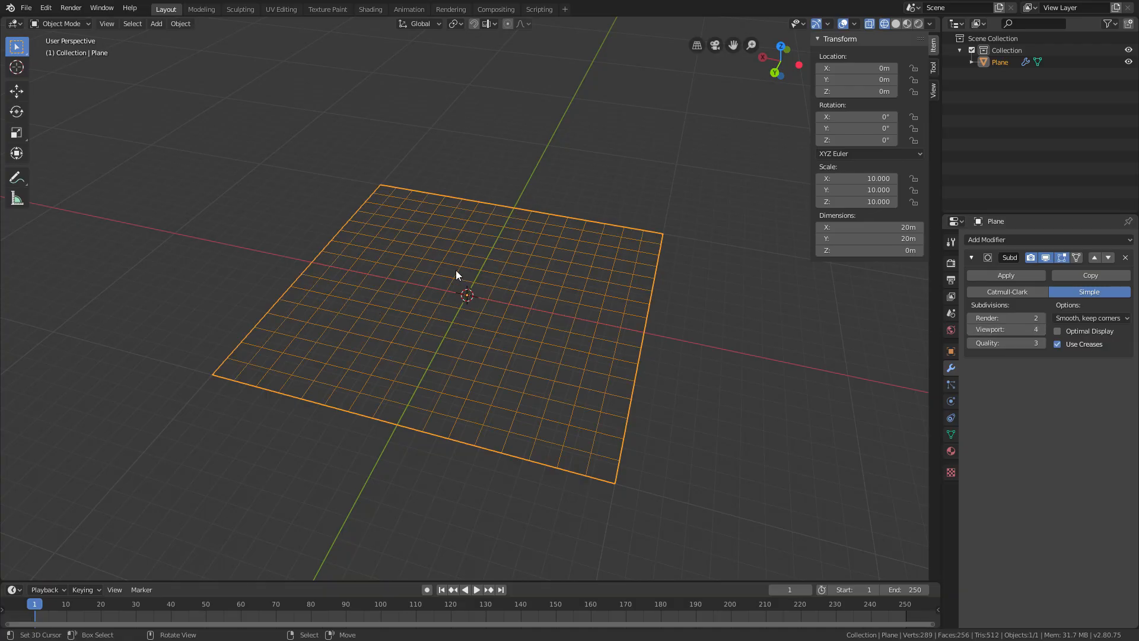
pyautogui.moveTo(1024, 329)
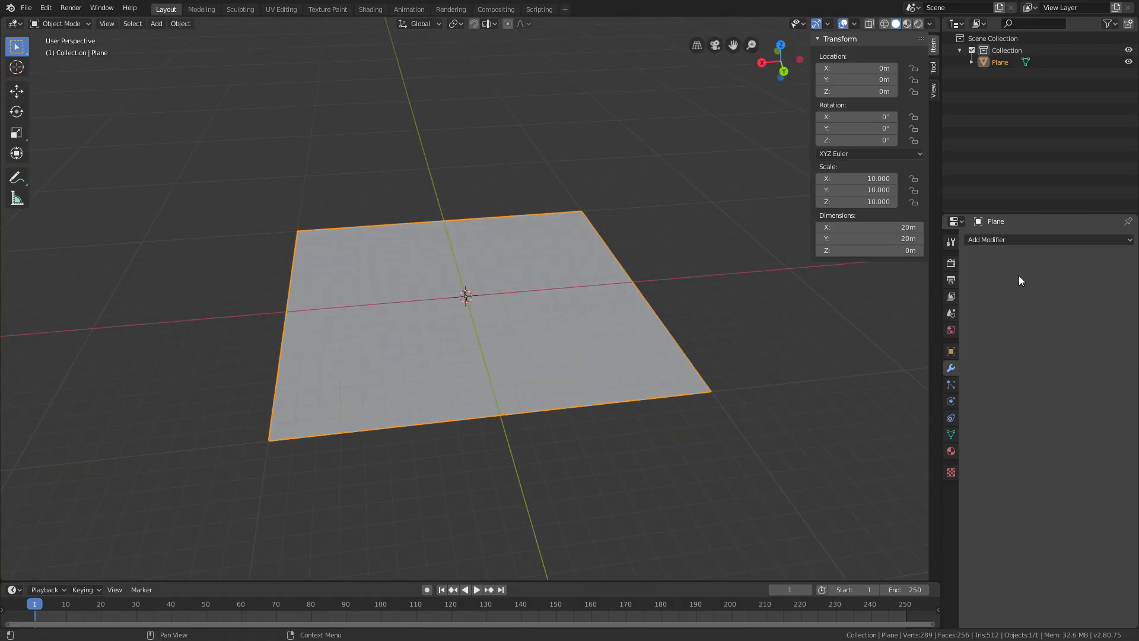
# - Switch to the Sculpting workspace with the Draw brush active
pyautogui.click(239, 9)
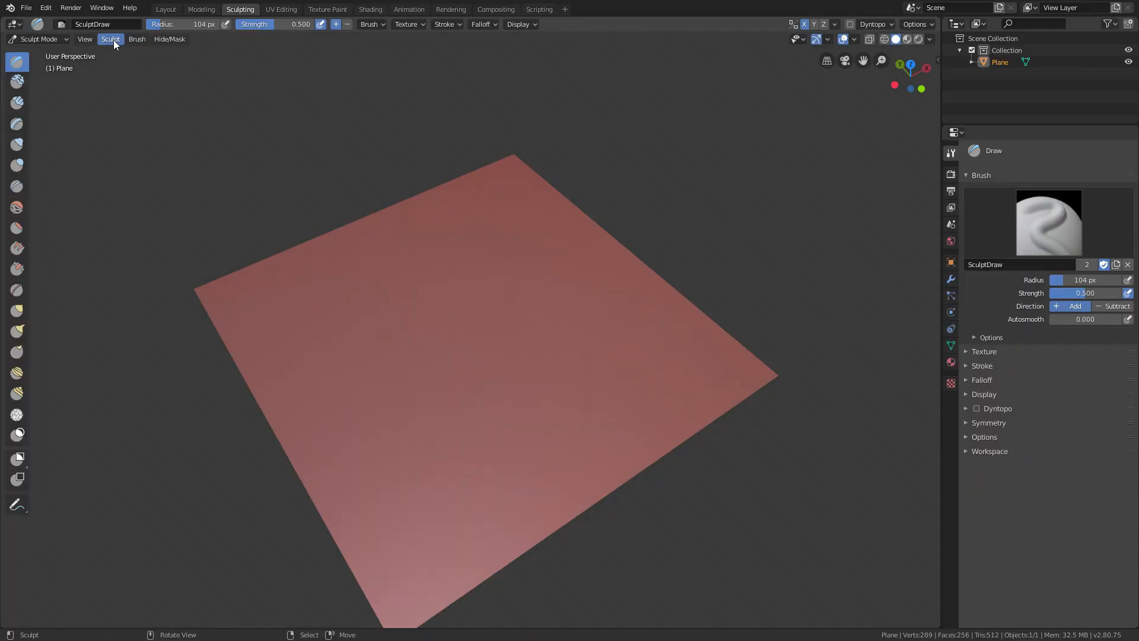
# - Sculpt a hill about 7.65 m tall with X symmetry, then return to Layout
pyautogui.click(110, 38)
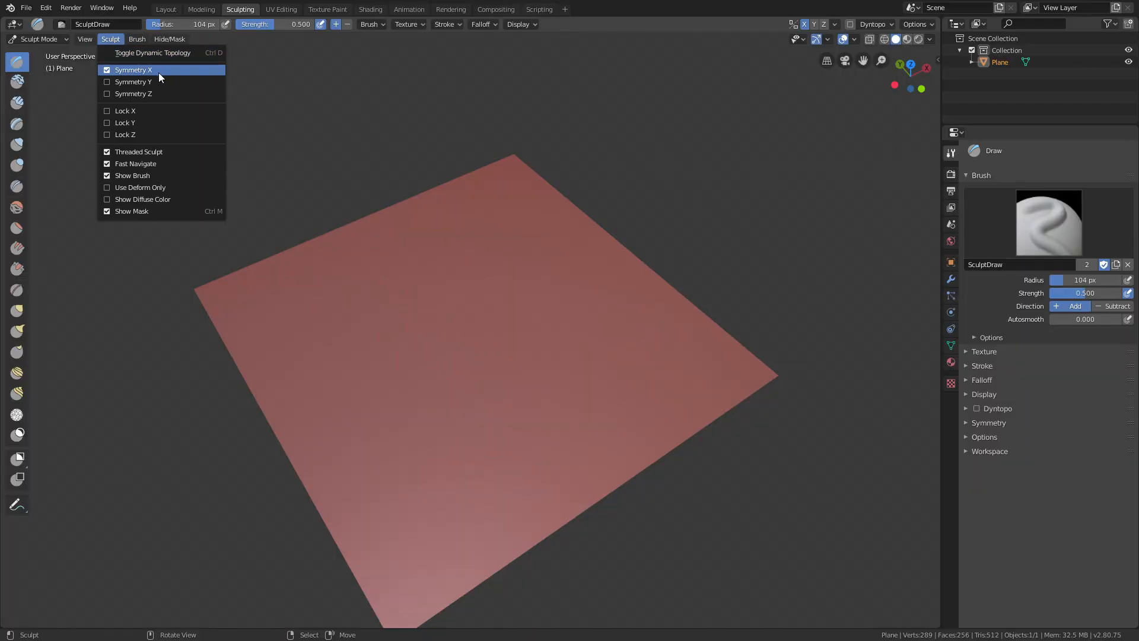
pyautogui.moveTo(133, 70)
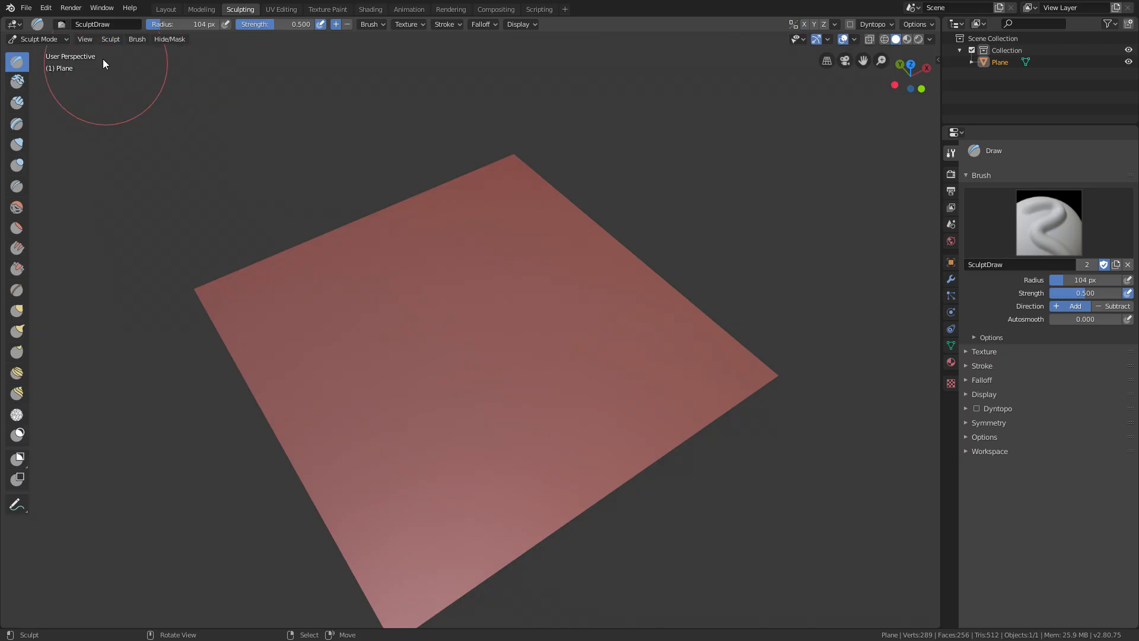
pyautogui.moveTo(261, 300)
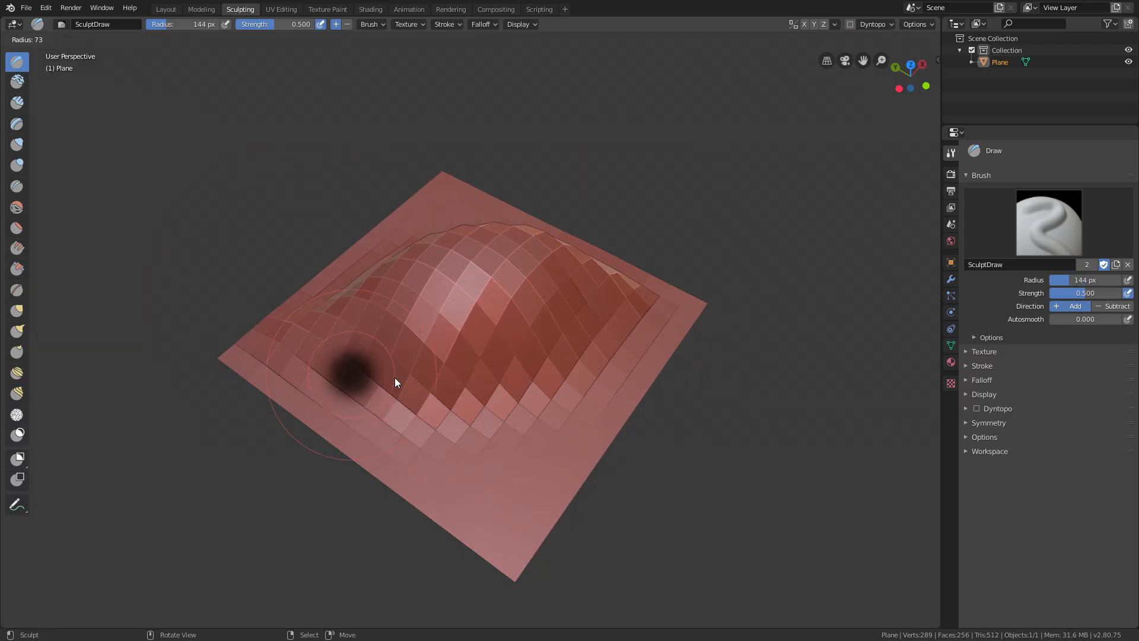
pyautogui.click(17, 143)
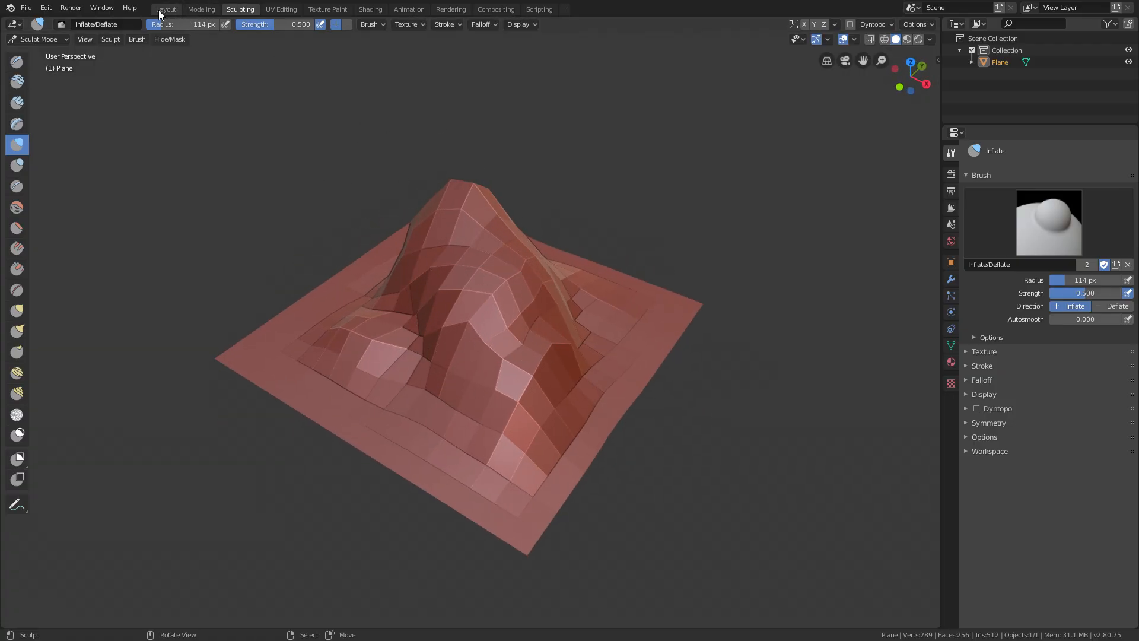
pyautogui.click(165, 9)
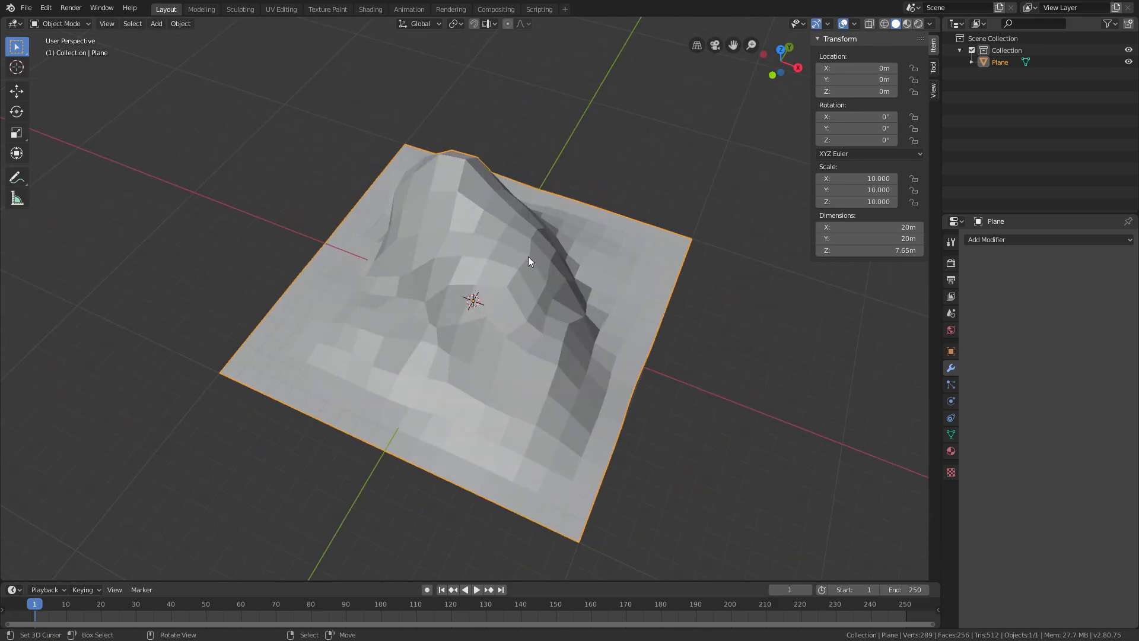
pyautogui.moveTo(1034, 262)
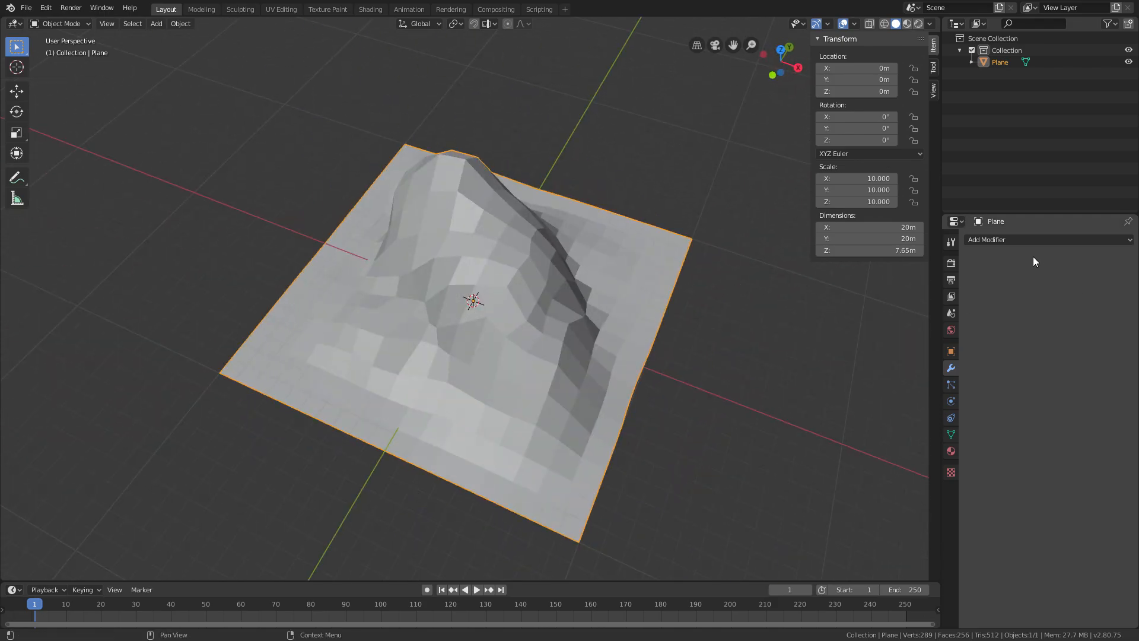
# - Add and remove a Triangulate modifier, then reopen the Add Modifier list
pyautogui.click(1017, 239)
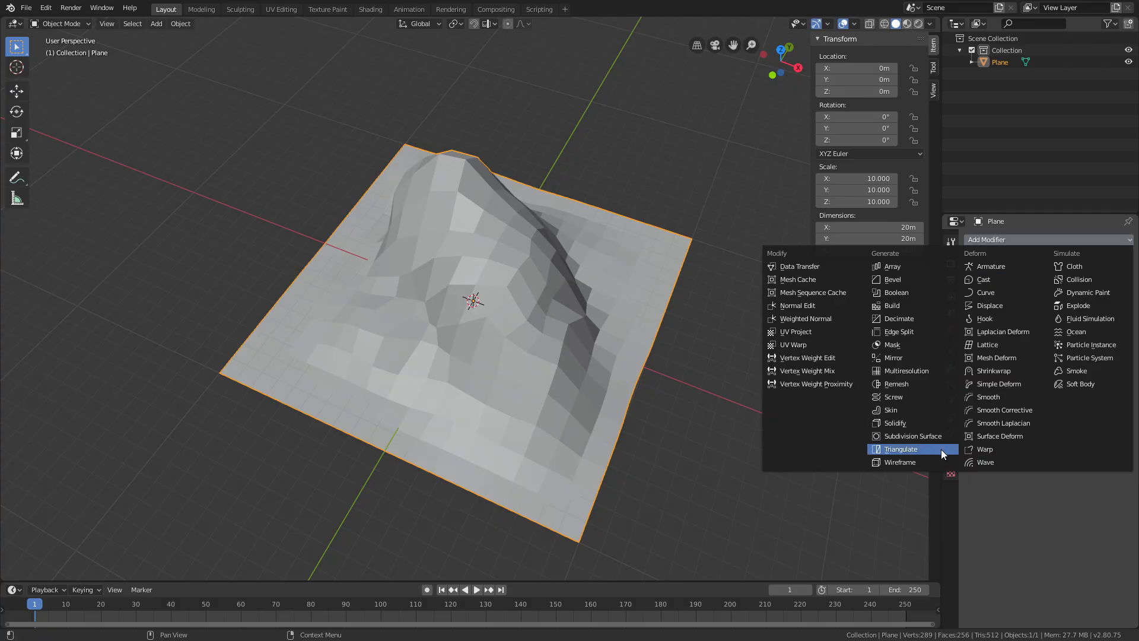
pyautogui.click(902, 448)
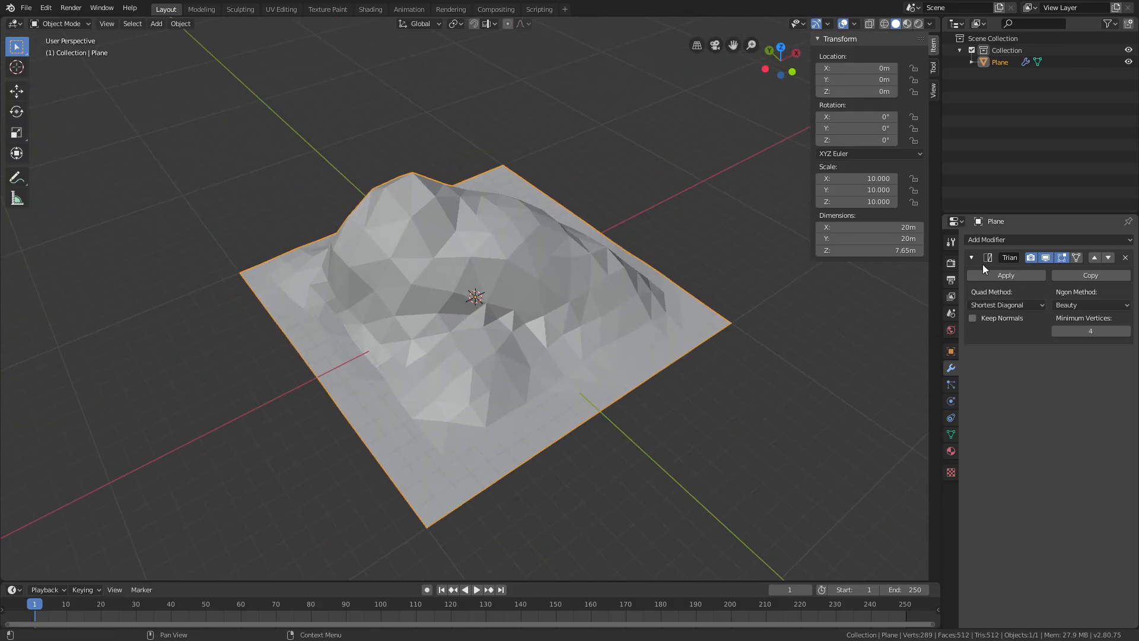
pyautogui.click(1005, 274)
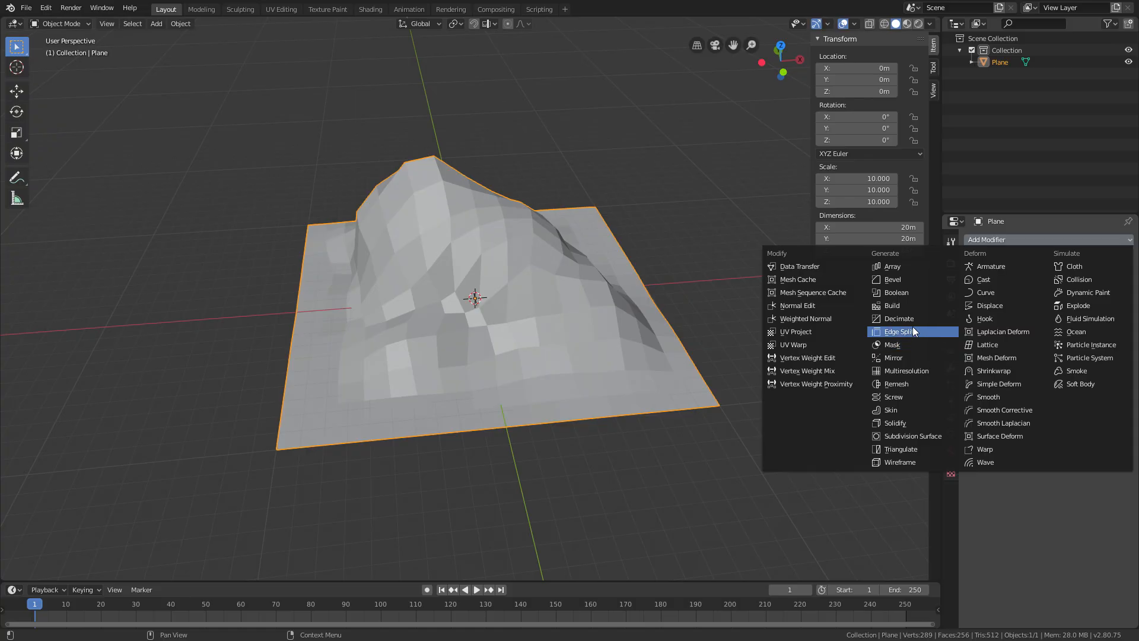
pyautogui.click(900, 318)
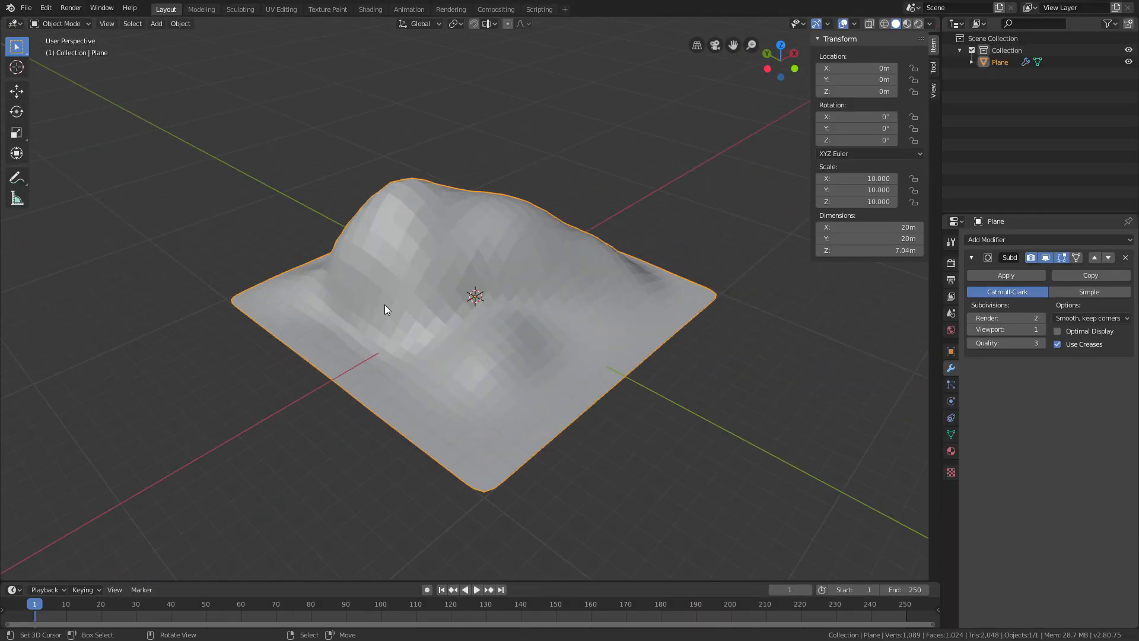
pyautogui.moveTo(1005, 274)
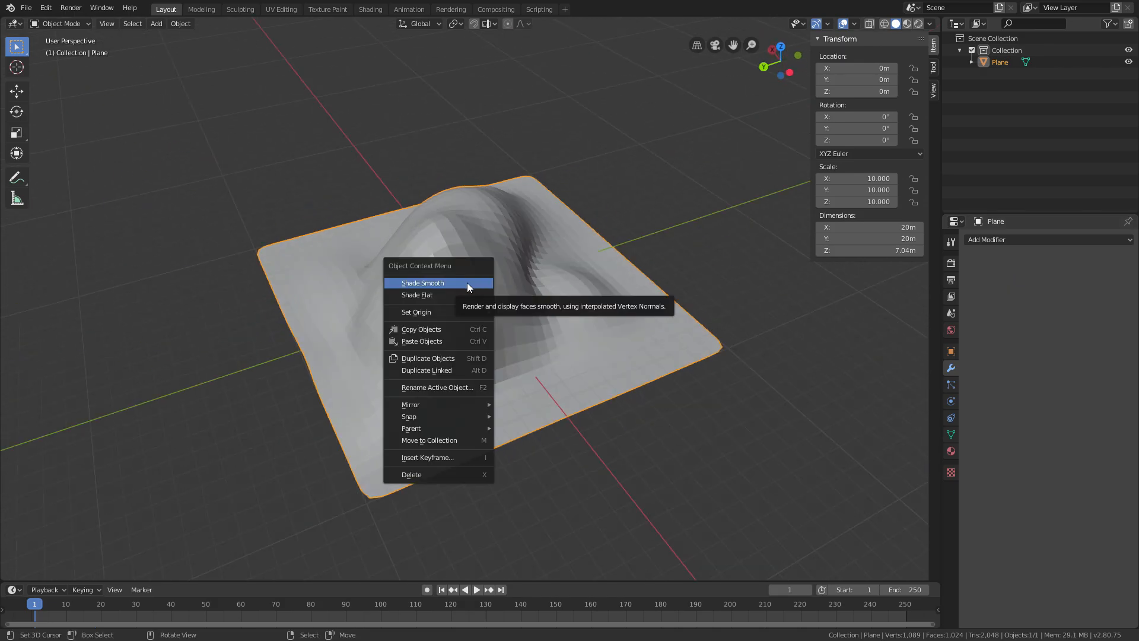
# - Apply Shade Smooth to the Catmull-Clark-subdivided hill terrain
pyautogui.click(423, 282)
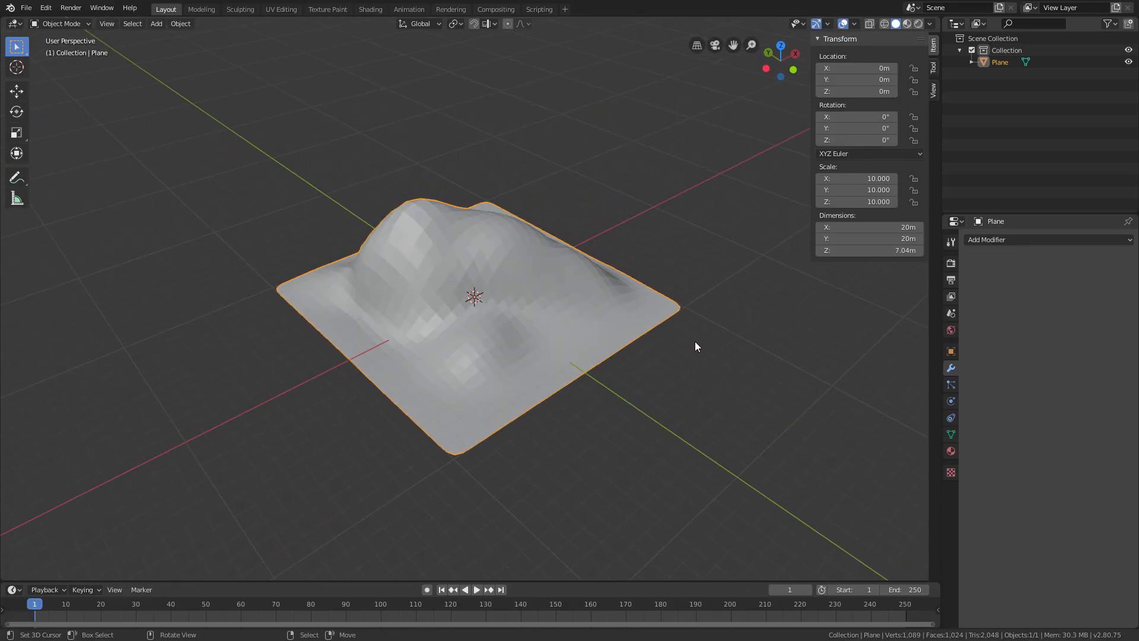
pyautogui.moveTo(721, 342)
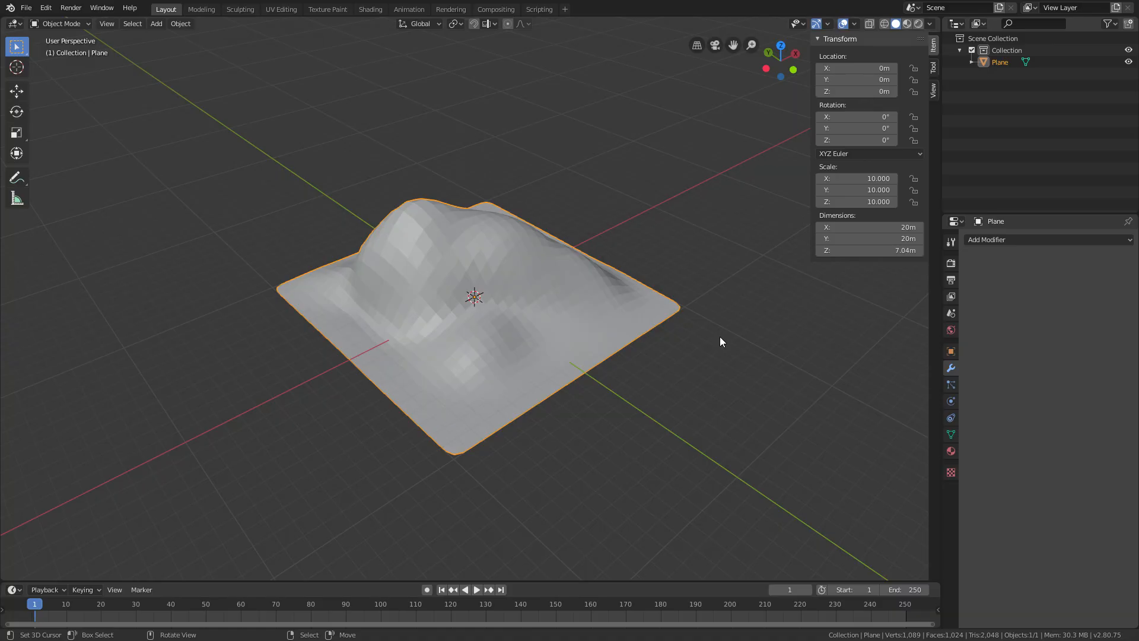
pyautogui.moveTo(525, 309)
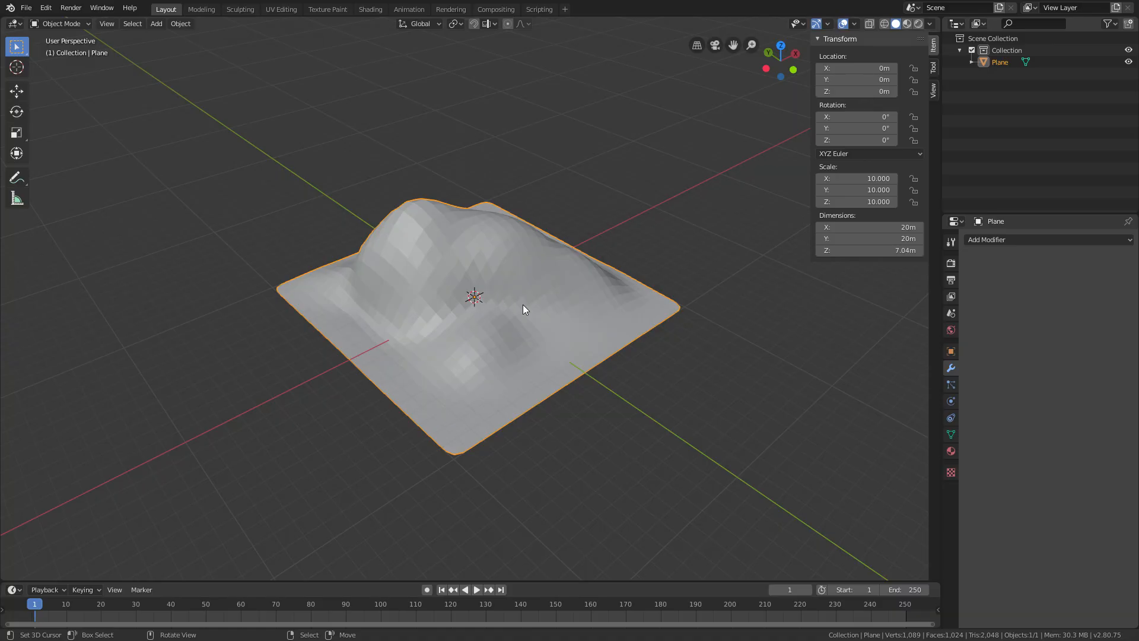